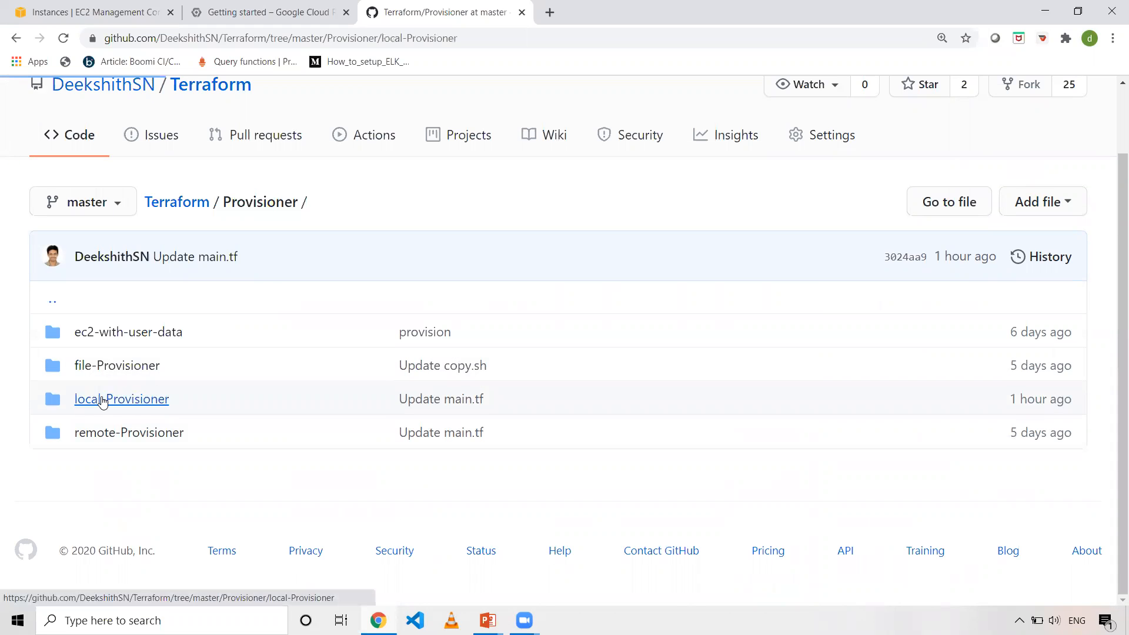
- Open the local-Provisioner folder to view its main.tf with the local-exec provisioner
left_click(121, 398)
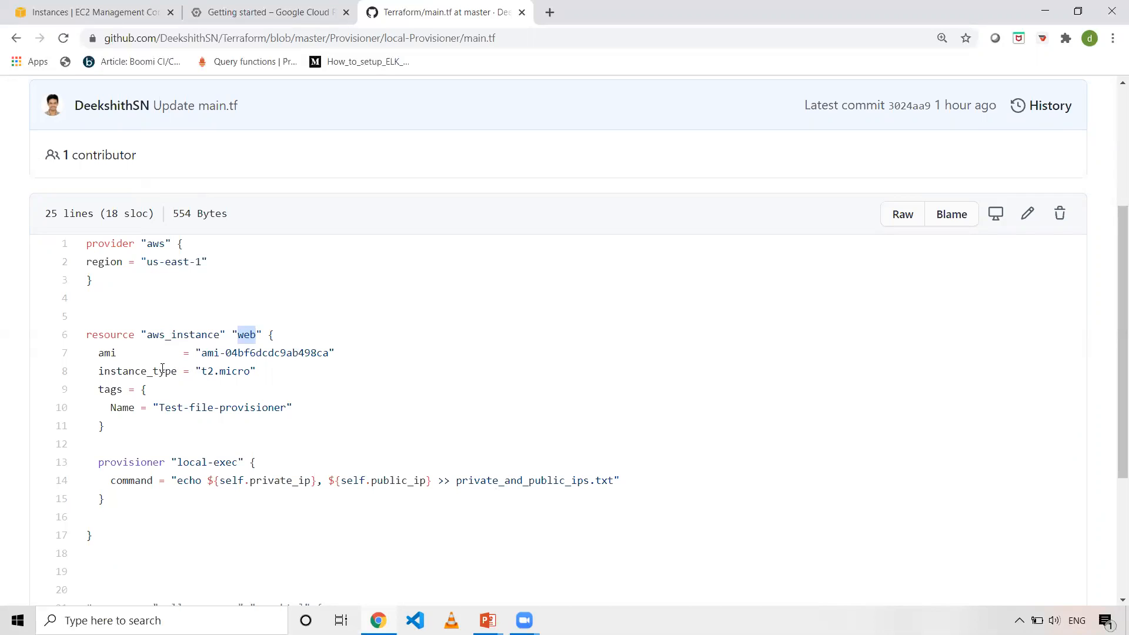
- Edit main.tf, renaming the Name tag from Test-file-provisioner to local-exec-provisioner
left_click(1027, 212)
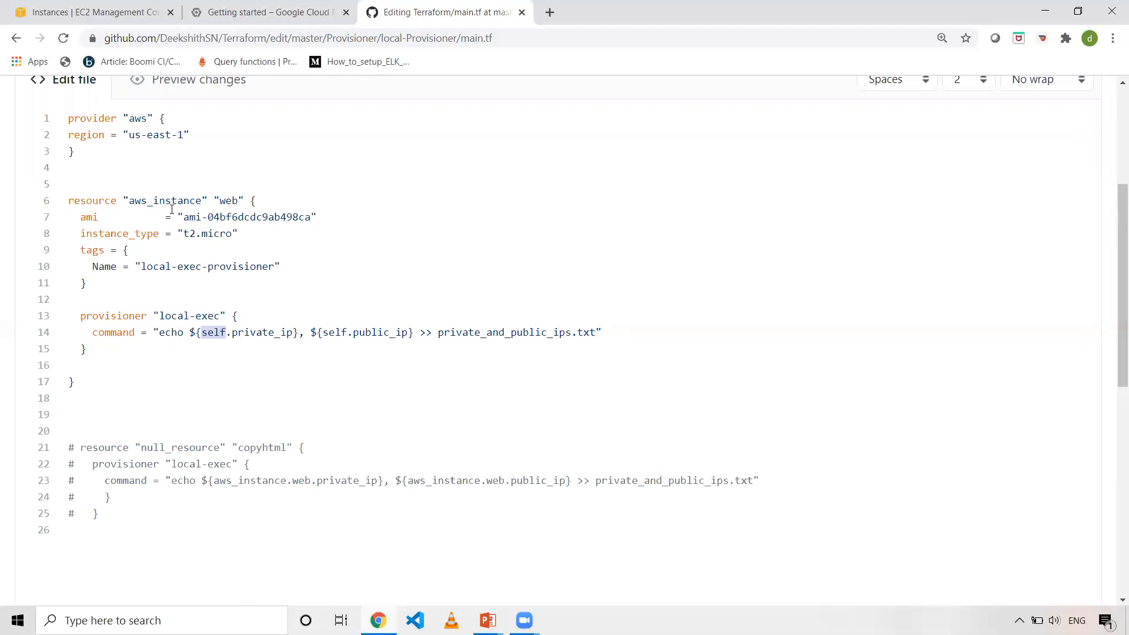
mouse_move(286, 376)
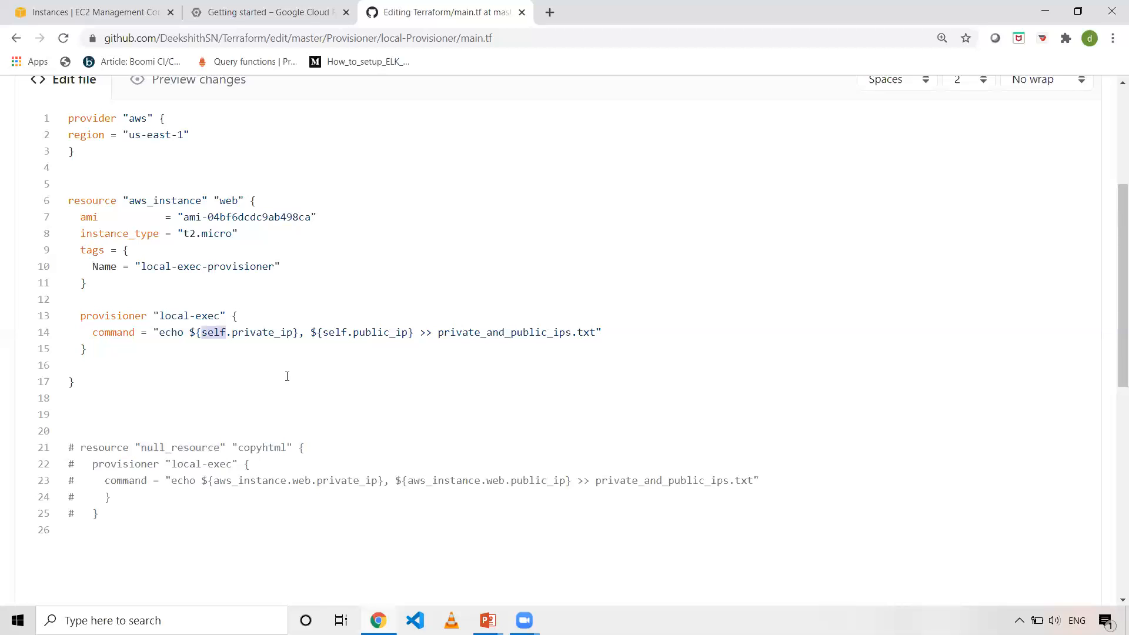
left_click(87, 12)
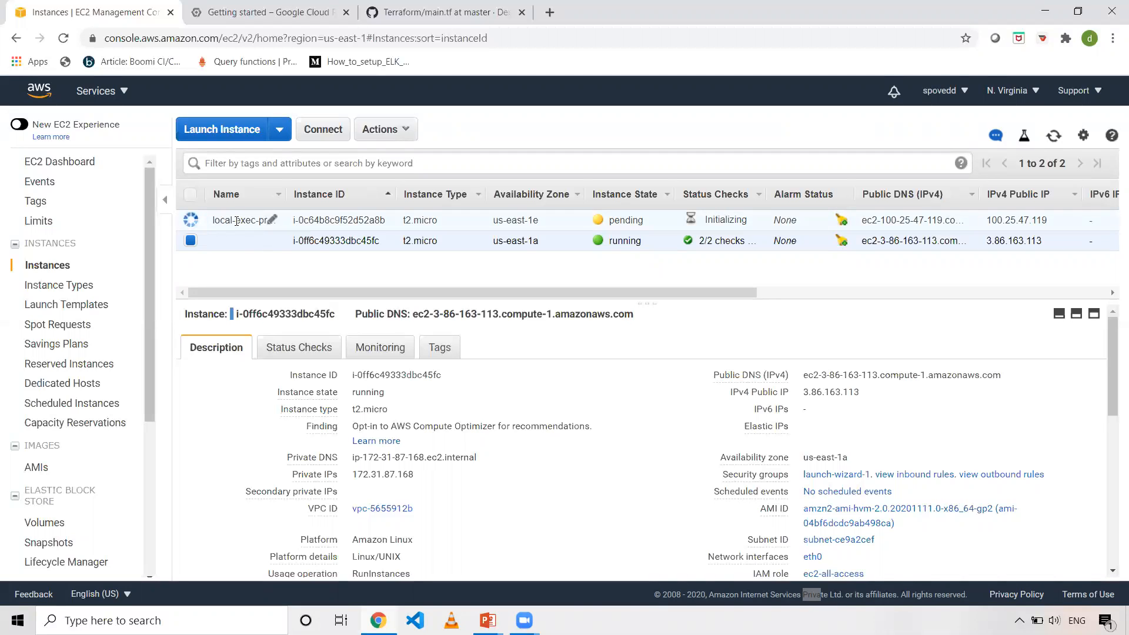
- Check the new pending t2.micro local-exec instance in us-east-1e on EC2 Instances
left_click(439, 12)
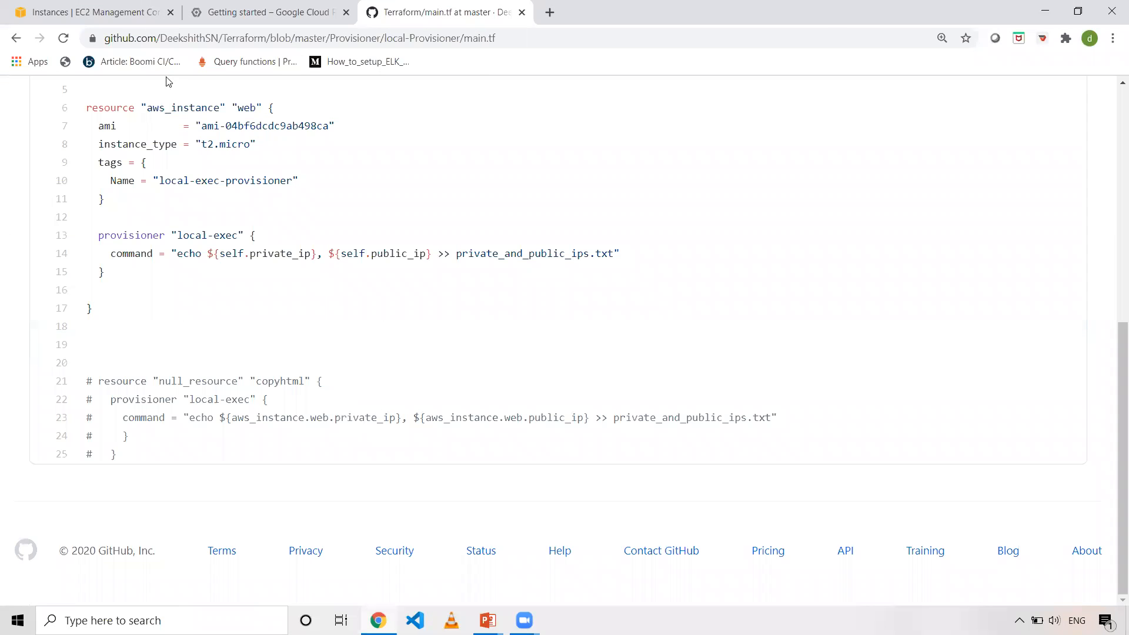